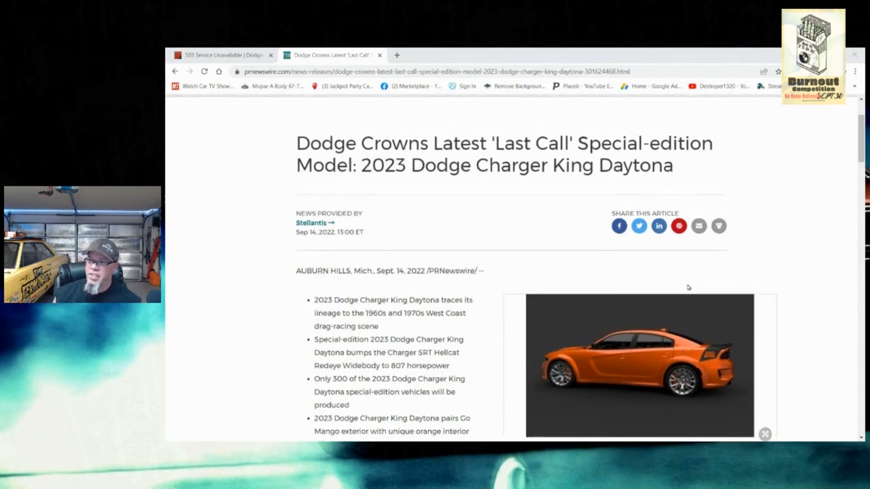
mouse_move(684, 286)
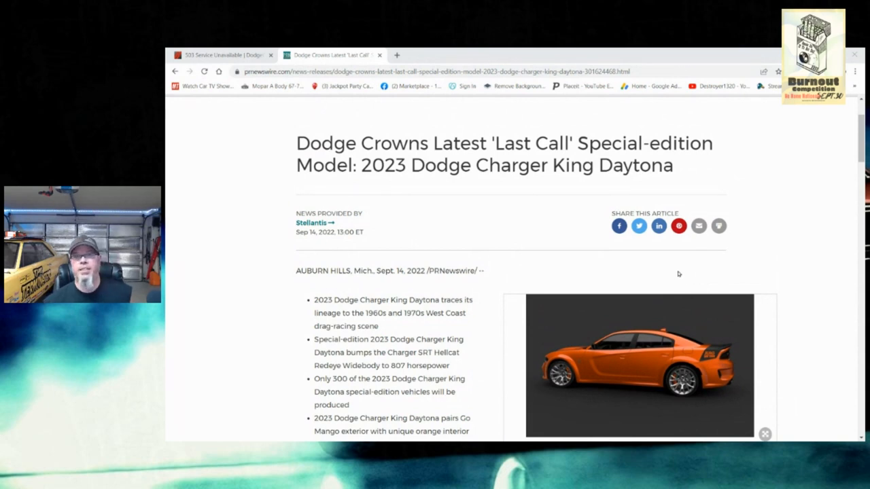
scroll(down, 3)
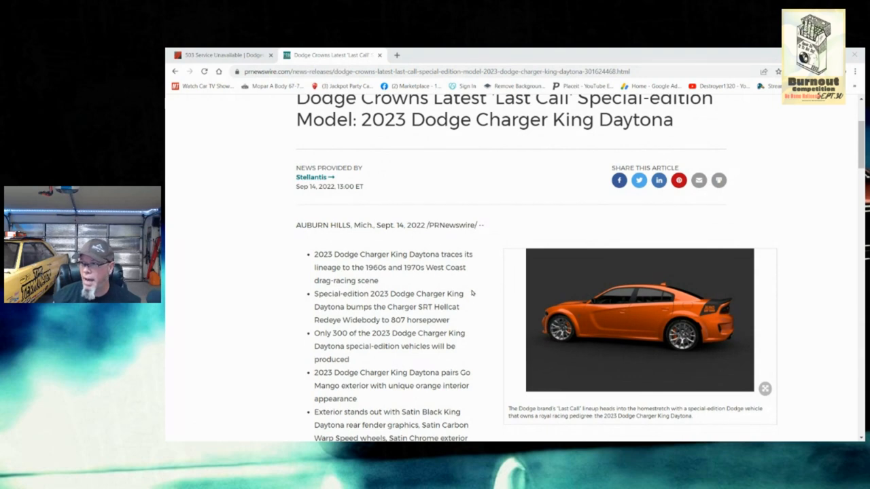
scroll(down, 3)
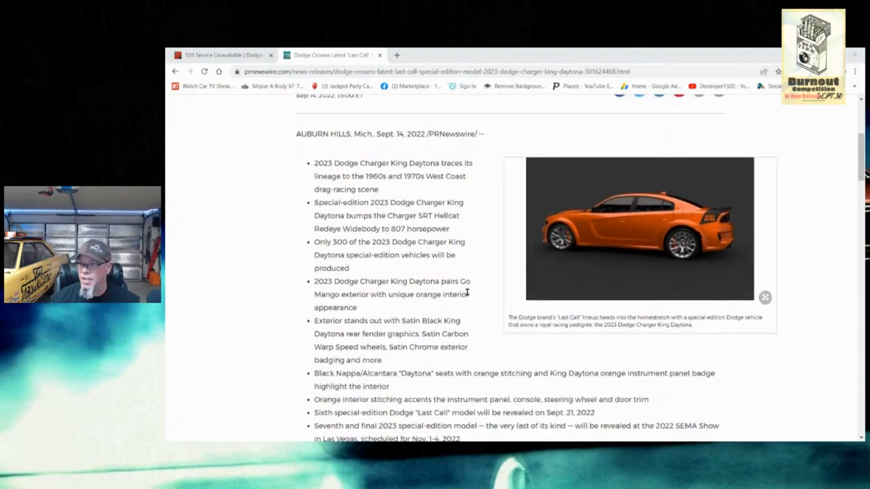
scroll(down, 3)
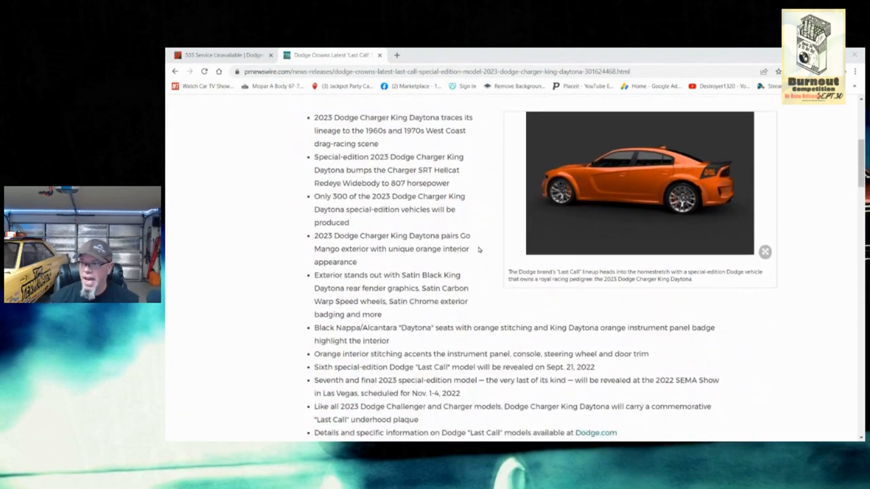
scroll(down, 3)
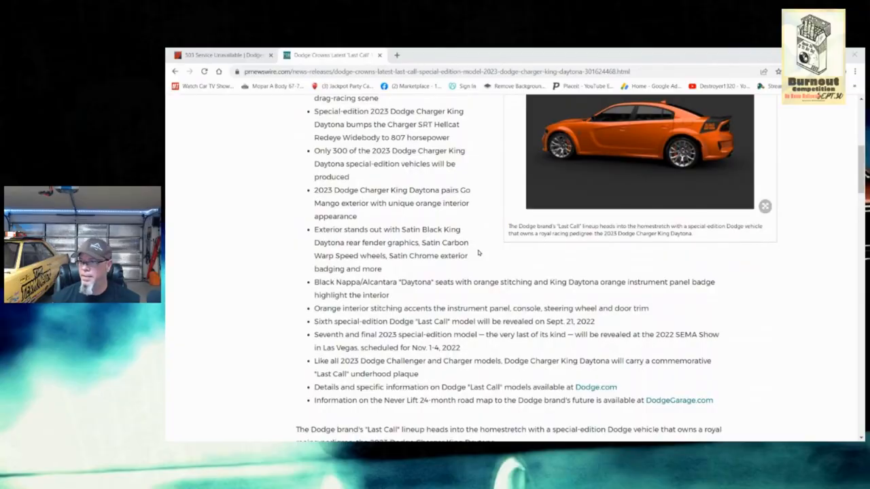
scroll(down, 3)
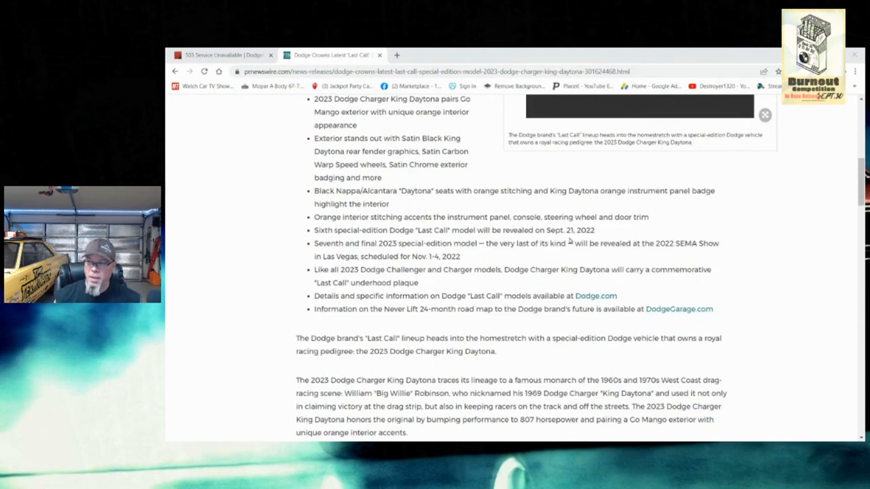
mouse_move(658, 255)
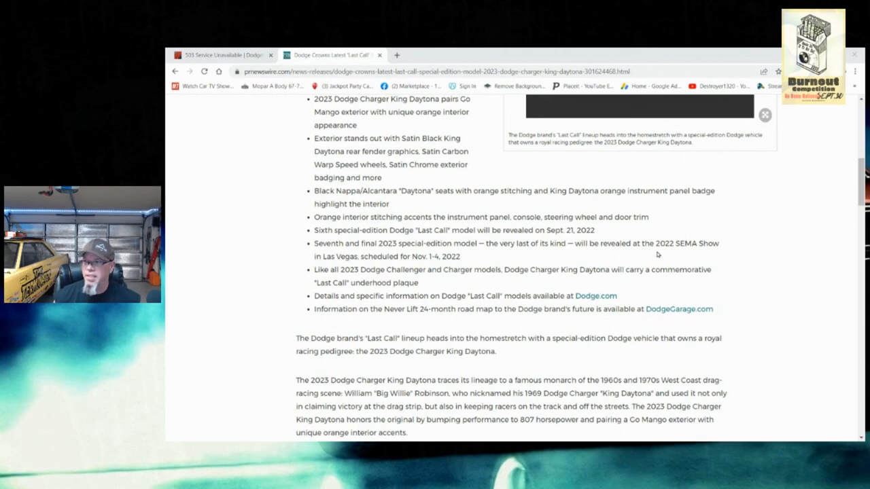
mouse_move(578, 272)
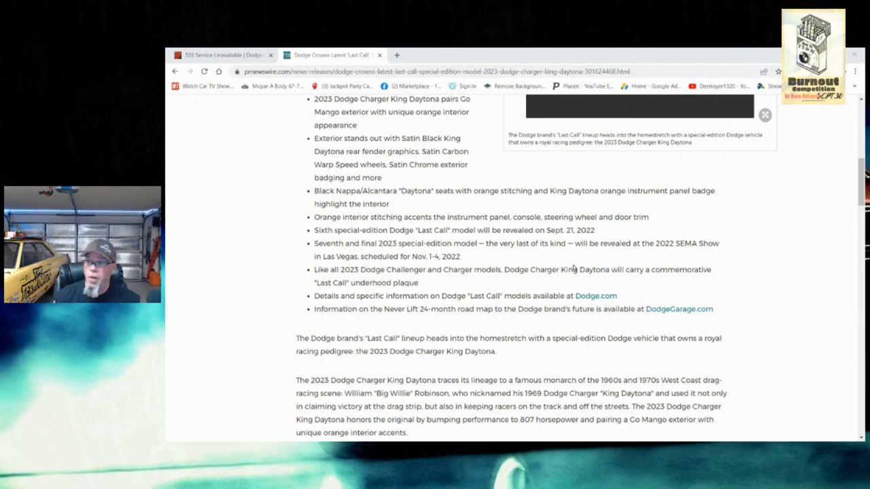
scroll(down, 3)
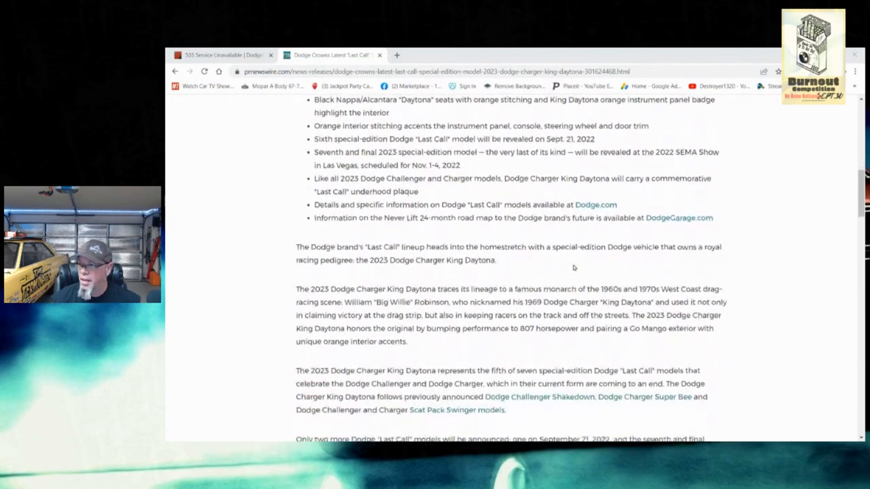
scroll(down, 3)
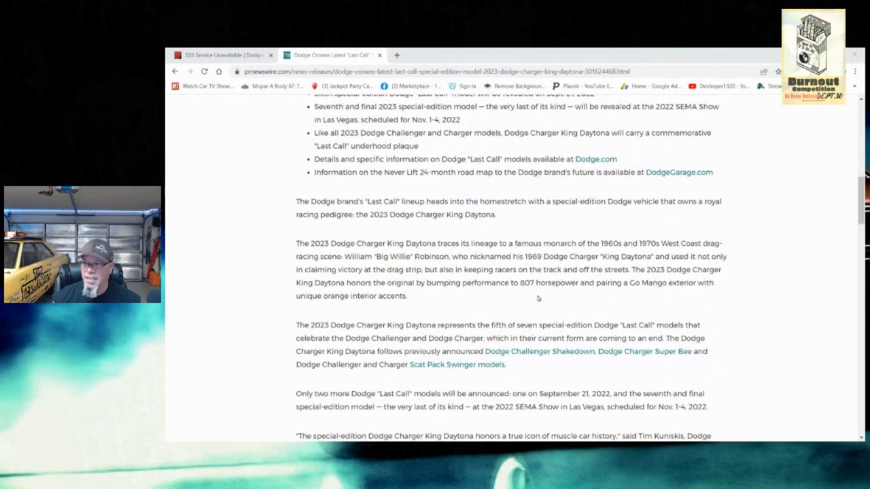
scroll(down, 3)
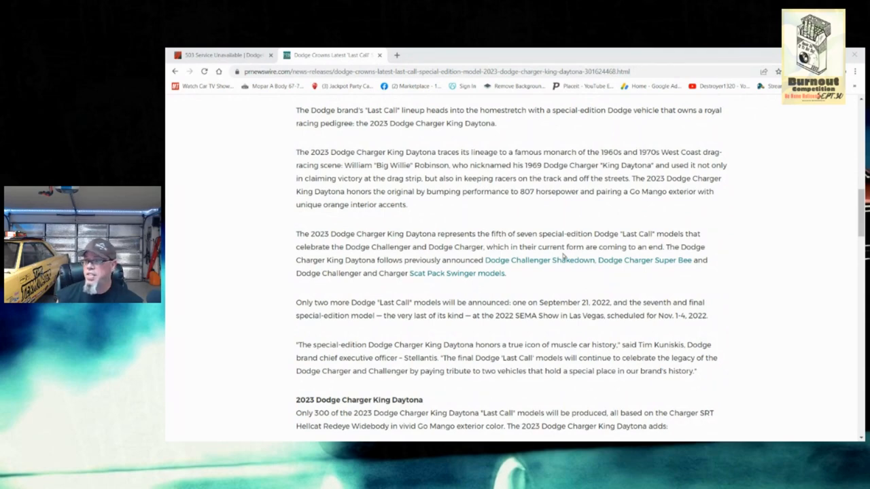
scroll(down, 3)
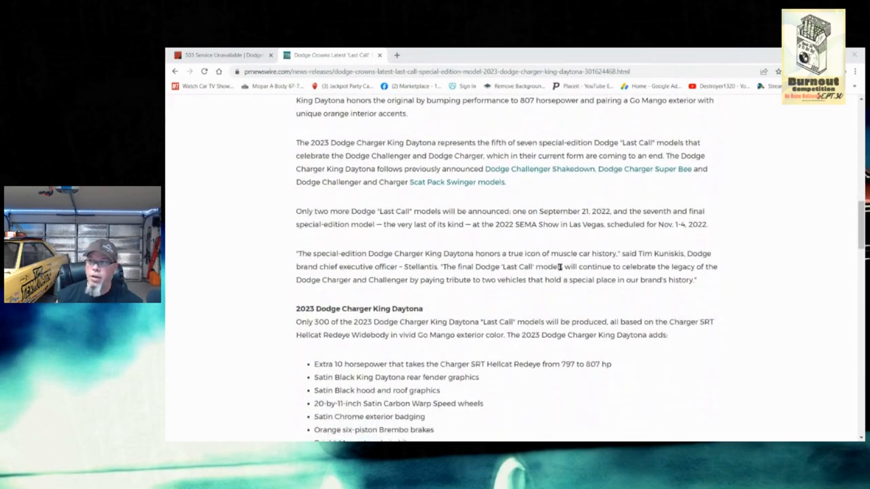
scroll(down, 3)
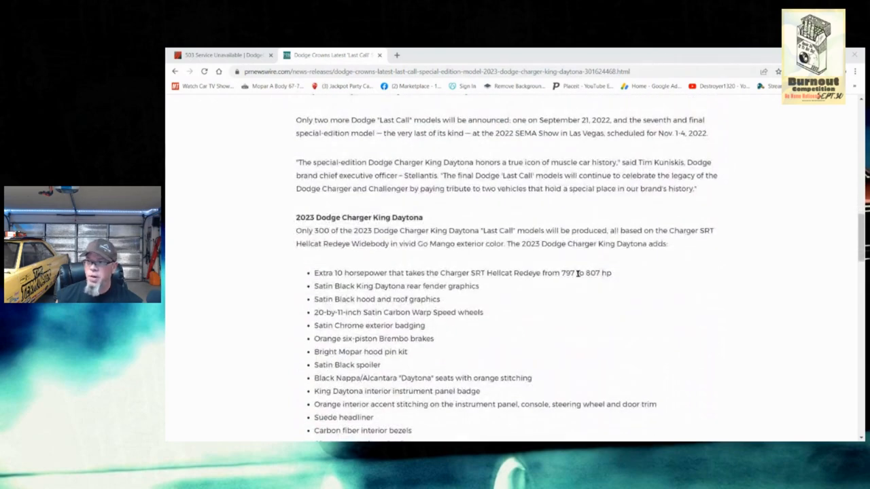
mouse_move(564, 319)
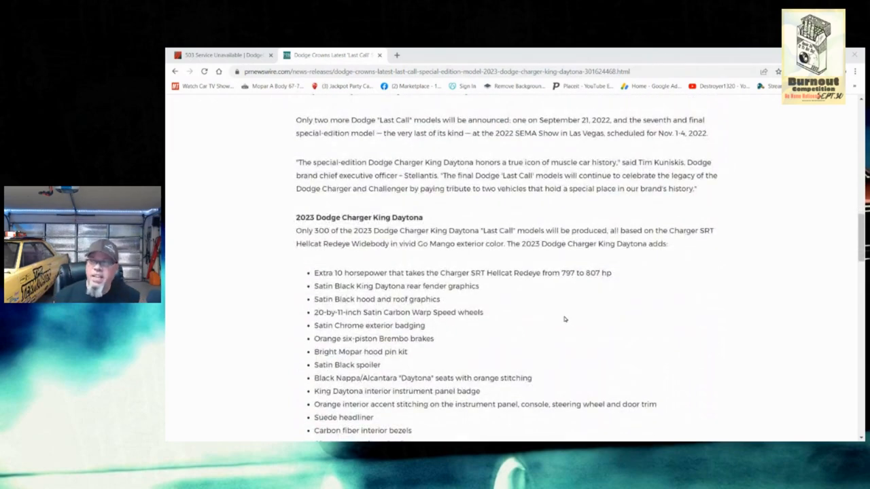
mouse_move(548, 310)
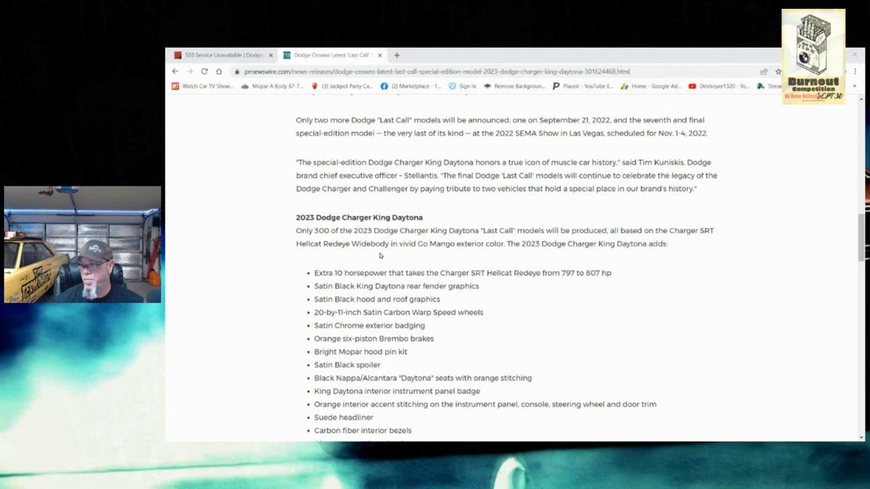
mouse_move(441, 254)
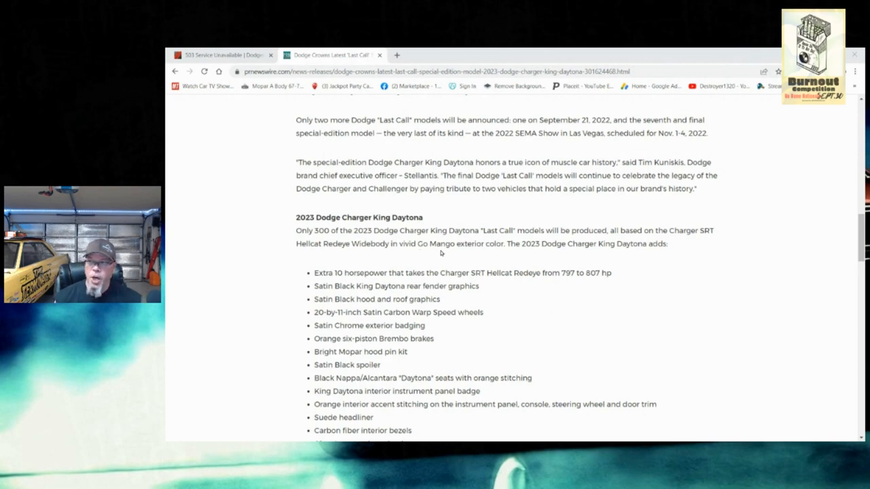
mouse_move(556, 272)
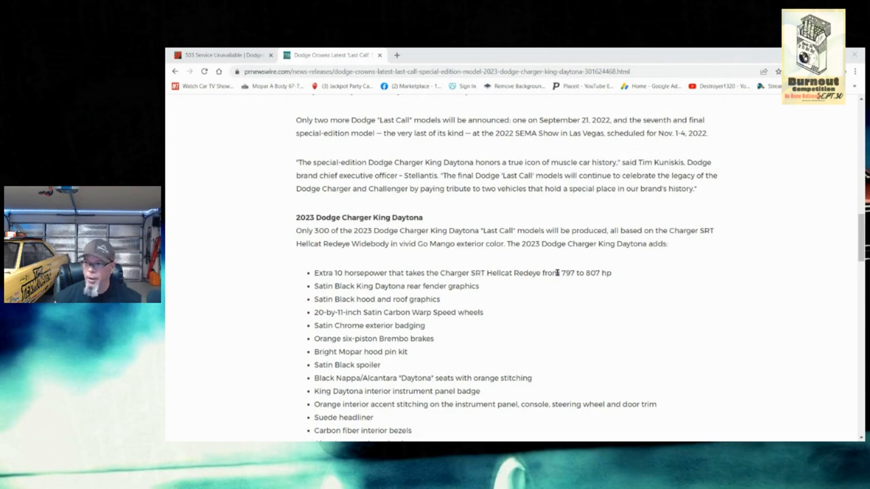
scroll(down, 3)
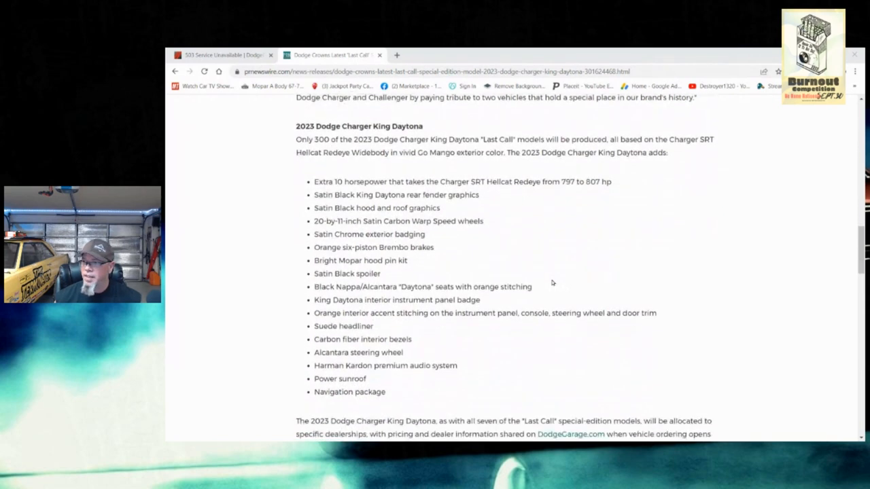
mouse_move(587, 224)
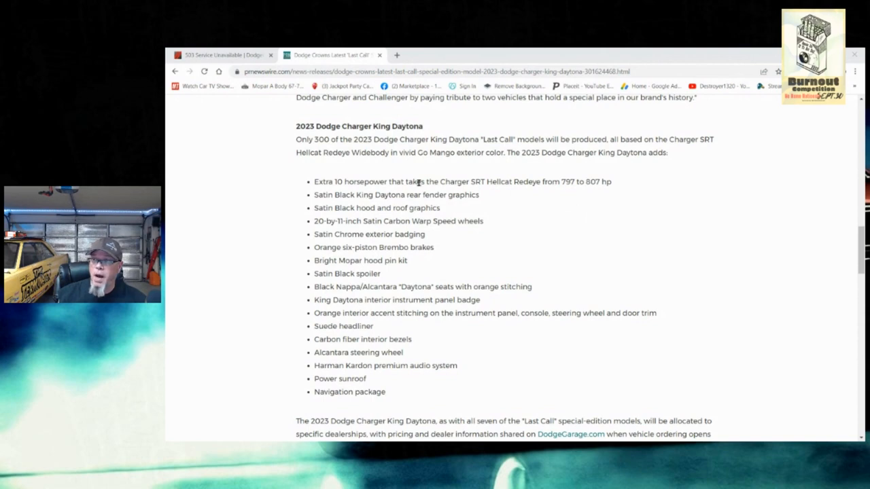
mouse_move(552, 191)
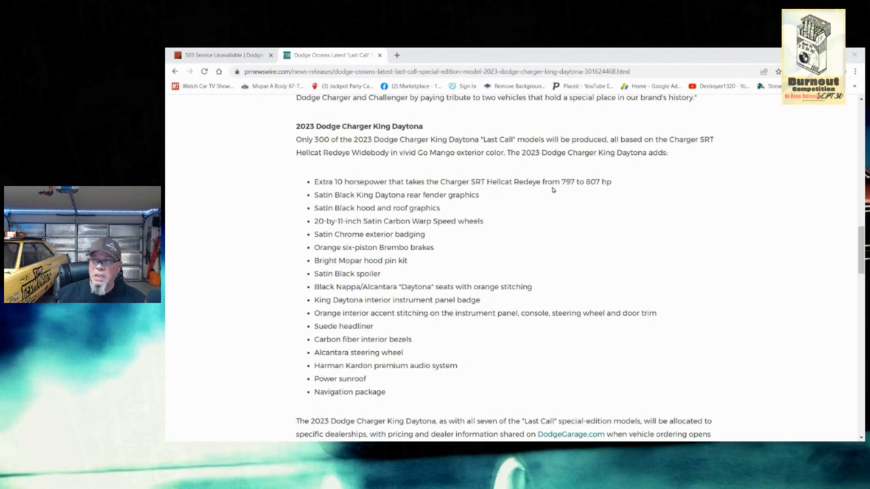
mouse_move(598, 196)
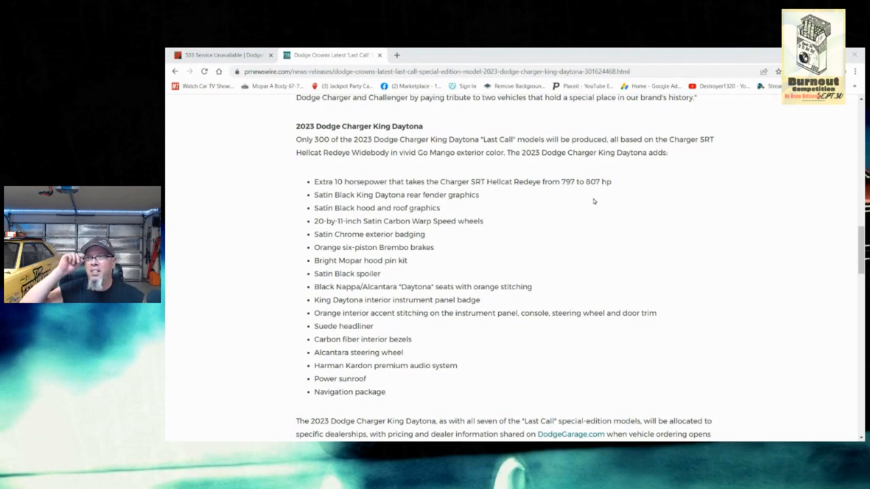
mouse_move(579, 212)
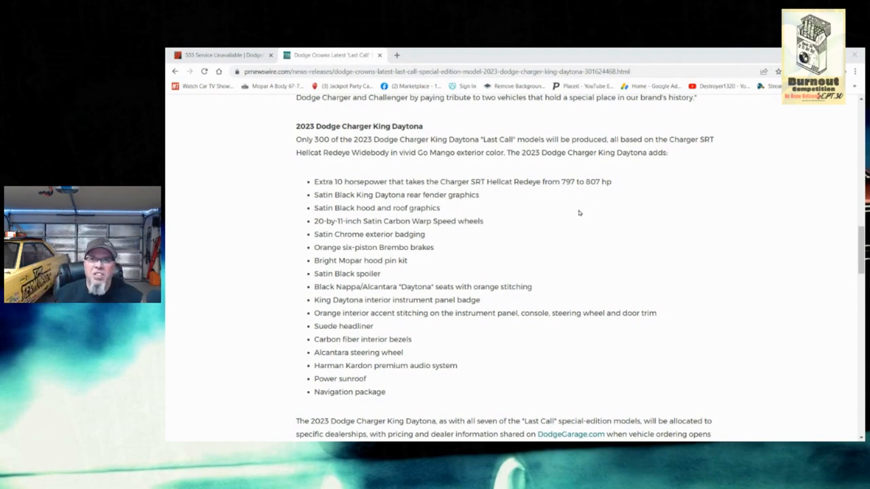
mouse_move(470, 203)
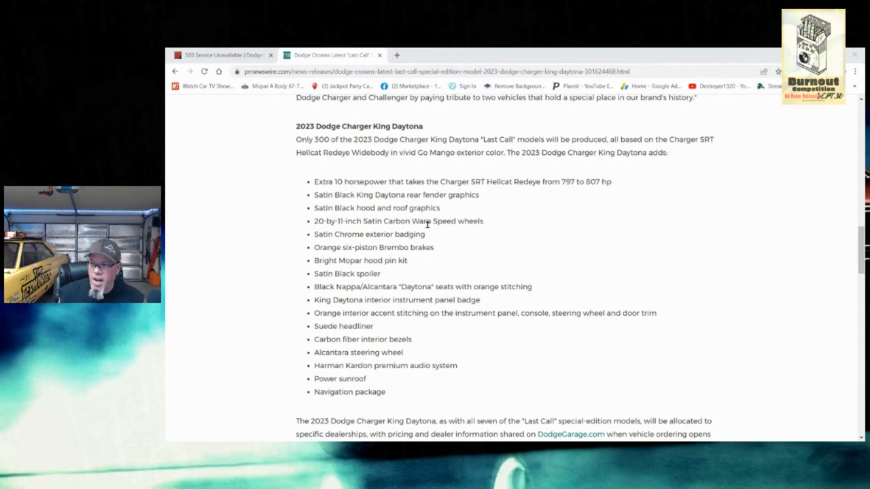
mouse_move(398, 222)
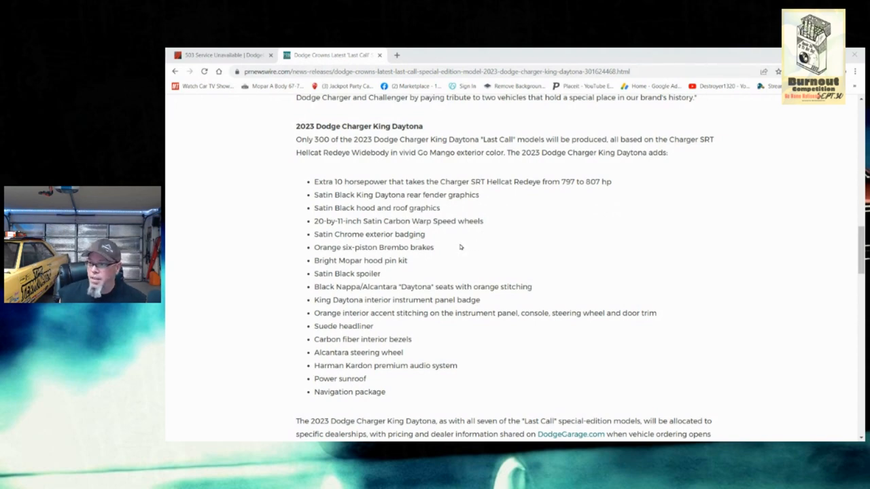
mouse_move(497, 242)
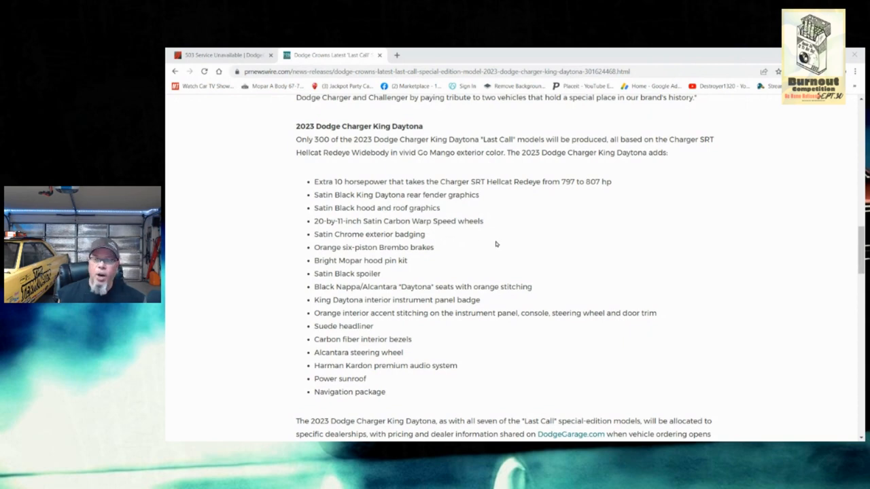
mouse_move(443, 255)
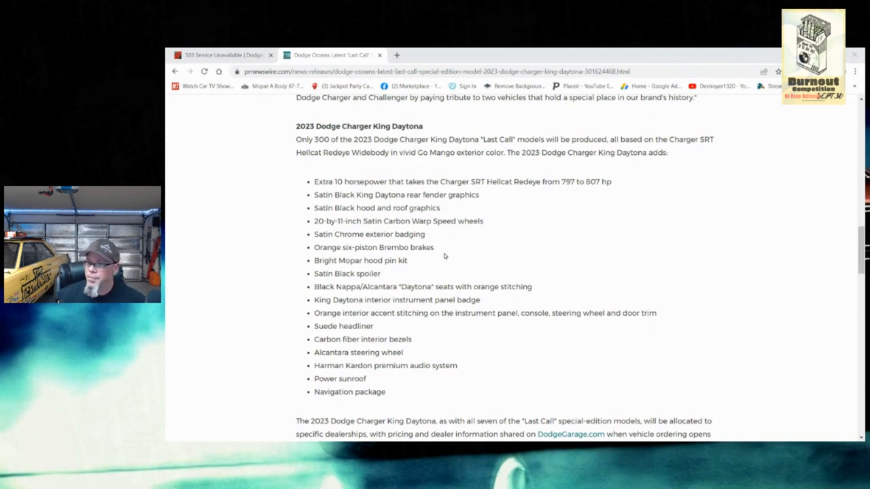
scroll(down, 3)
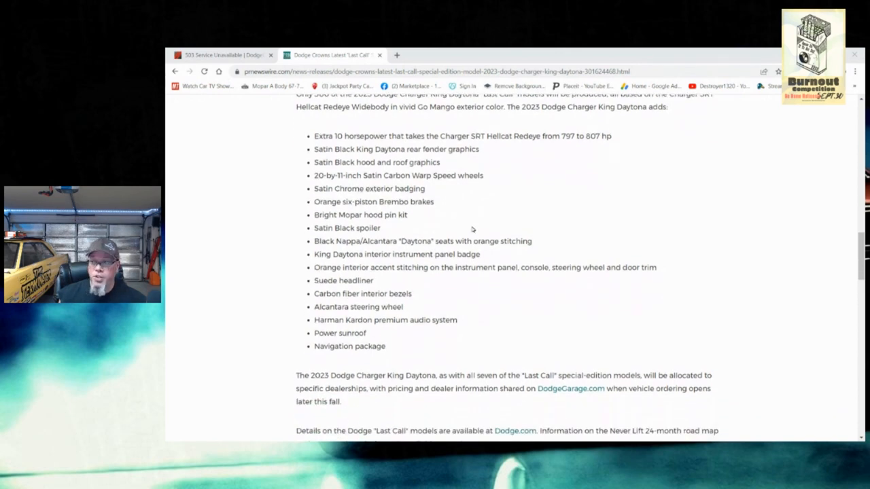
mouse_move(468, 212)
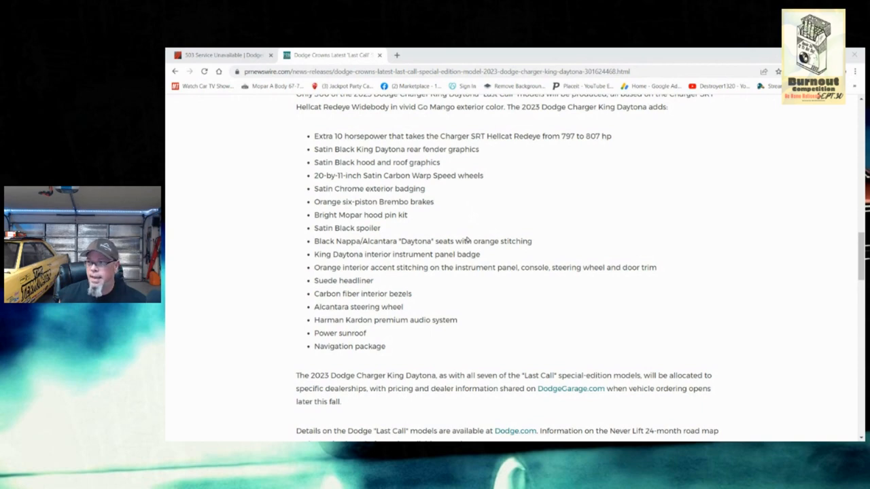
scroll(down, 3)
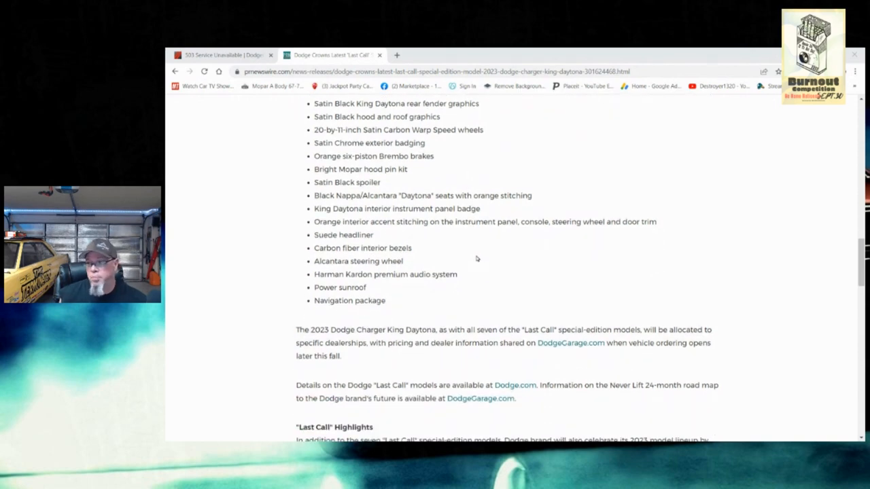
mouse_move(467, 256)
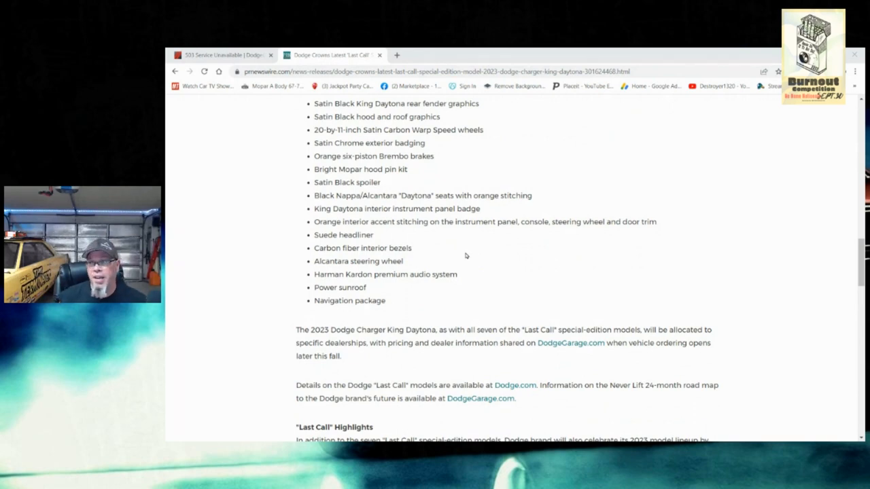
mouse_move(446, 240)
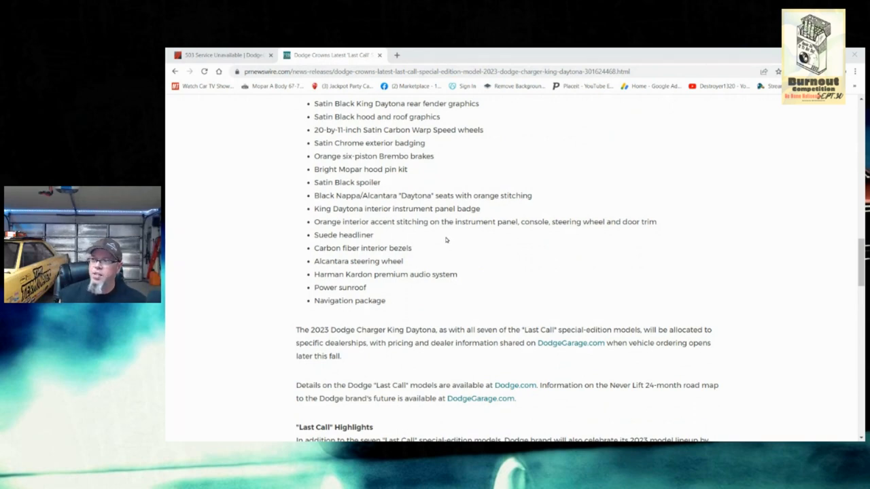
mouse_move(437, 242)
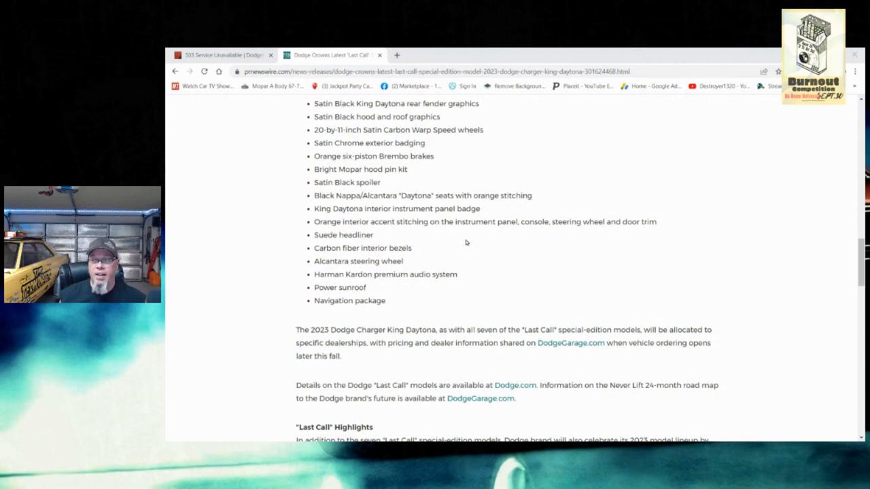
mouse_move(451, 258)
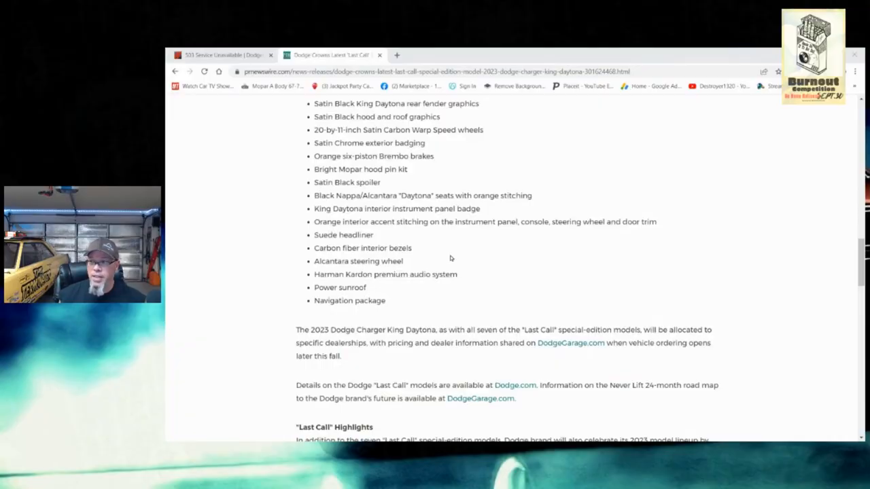
scroll(down, 3)
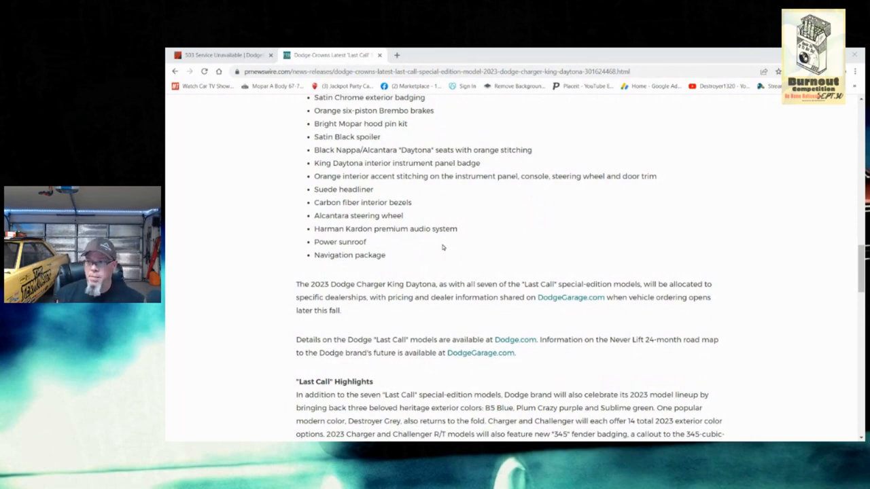
mouse_move(416, 256)
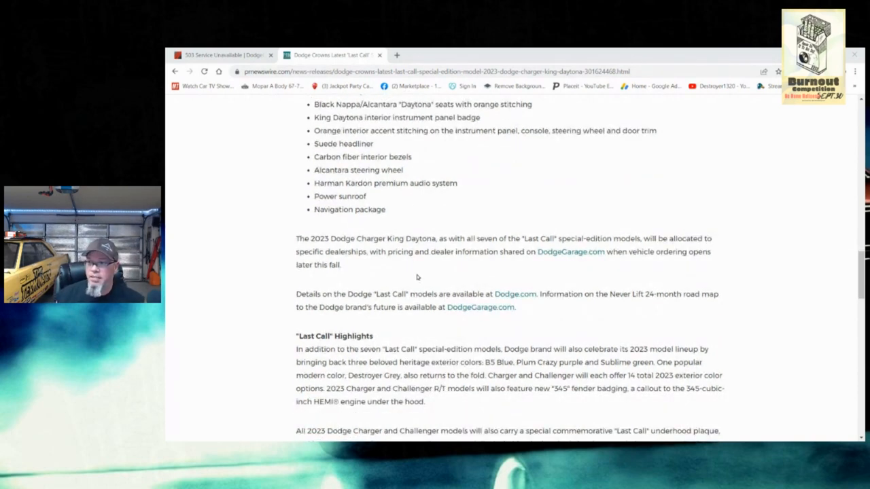
mouse_move(364, 271)
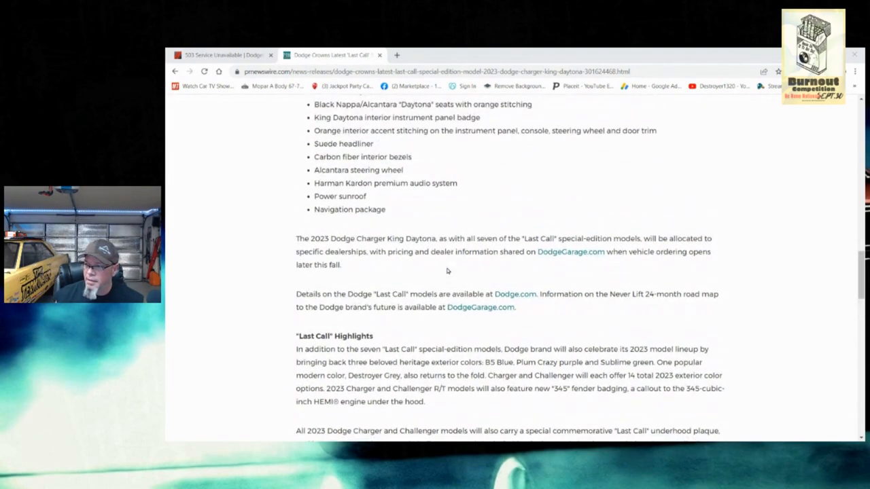
scroll(up, 3)
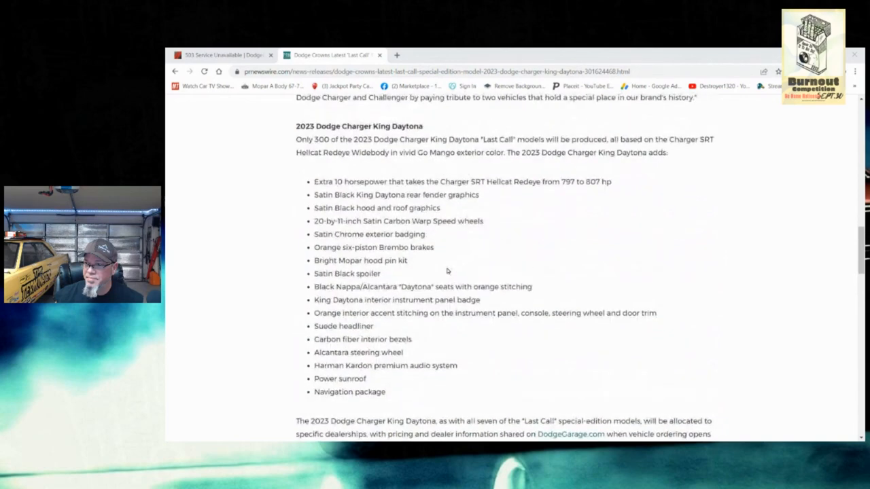
scroll(down, 3)
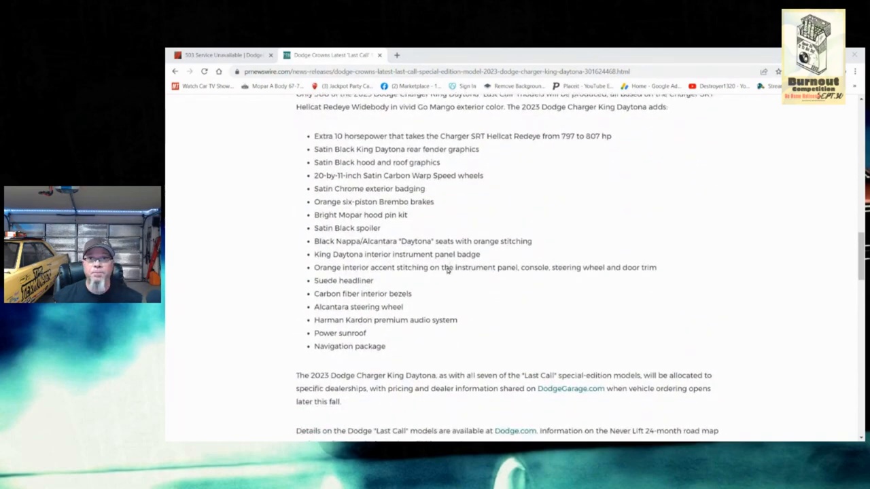